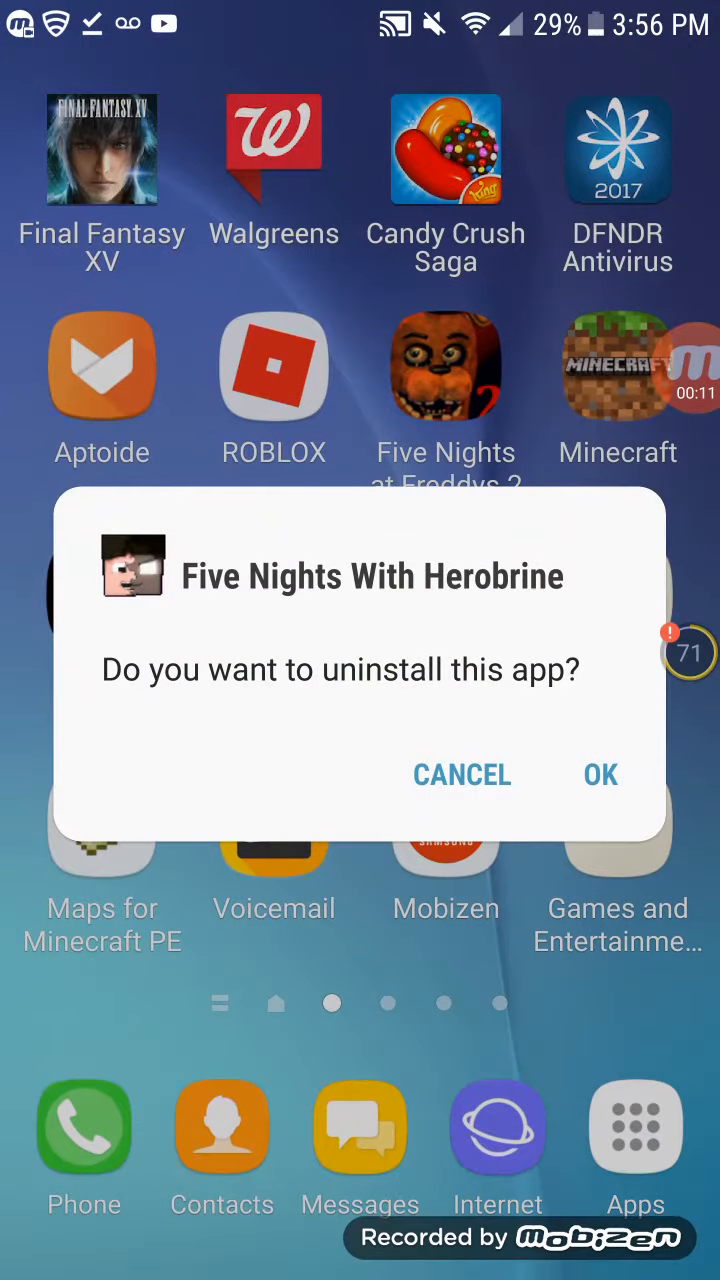
- Confirm uninstalling Five Nights With Herobrine and return to the Game Jolt browser page
left_click(600, 774)
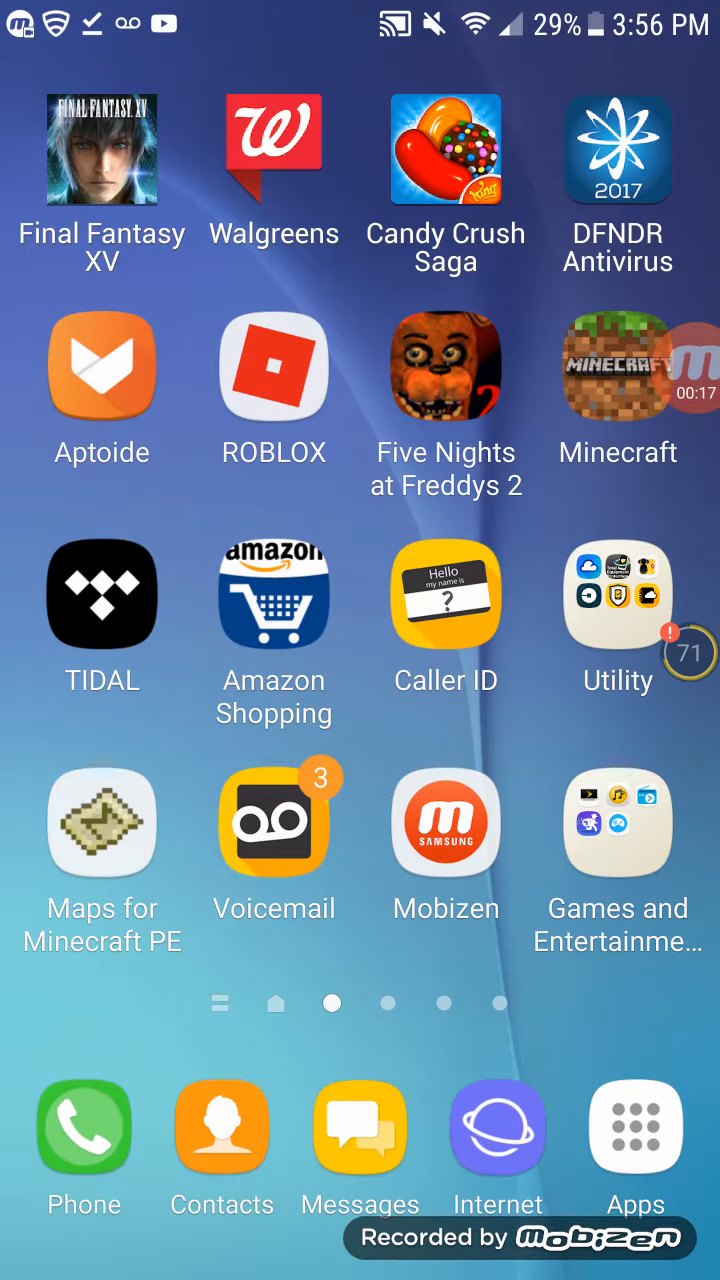
left_click(636, 1128)
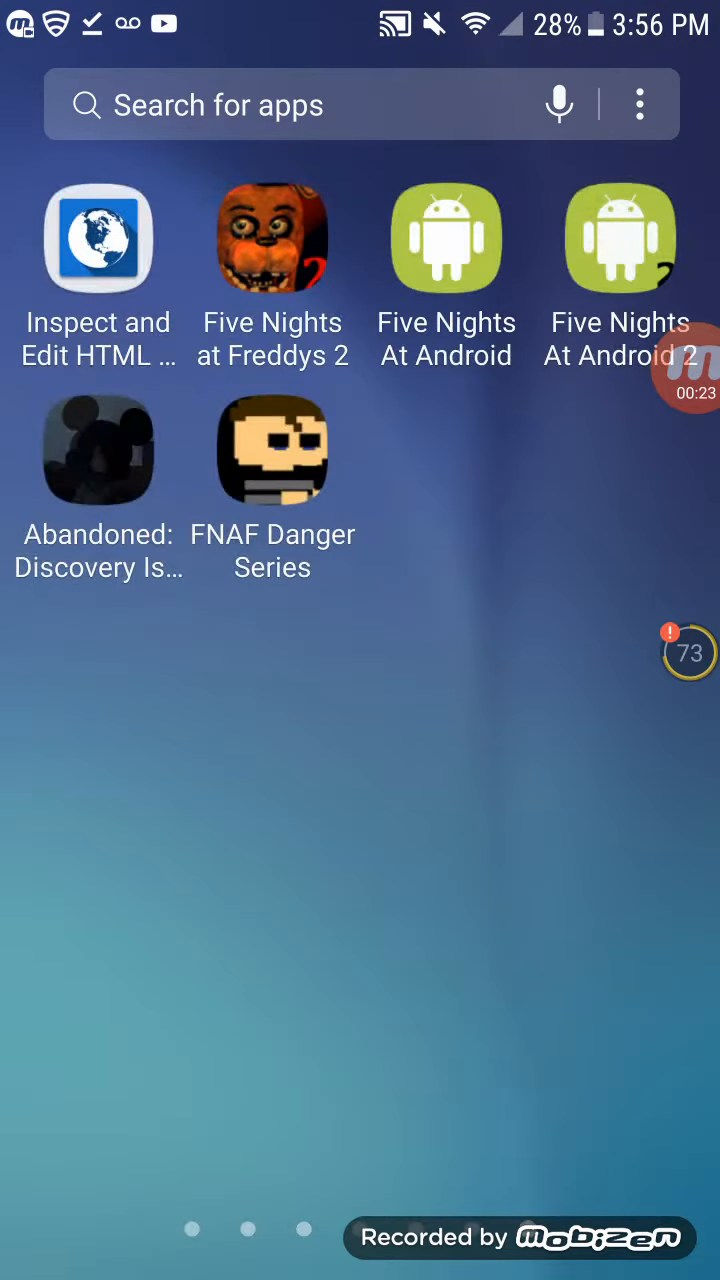
left_click(98, 238)
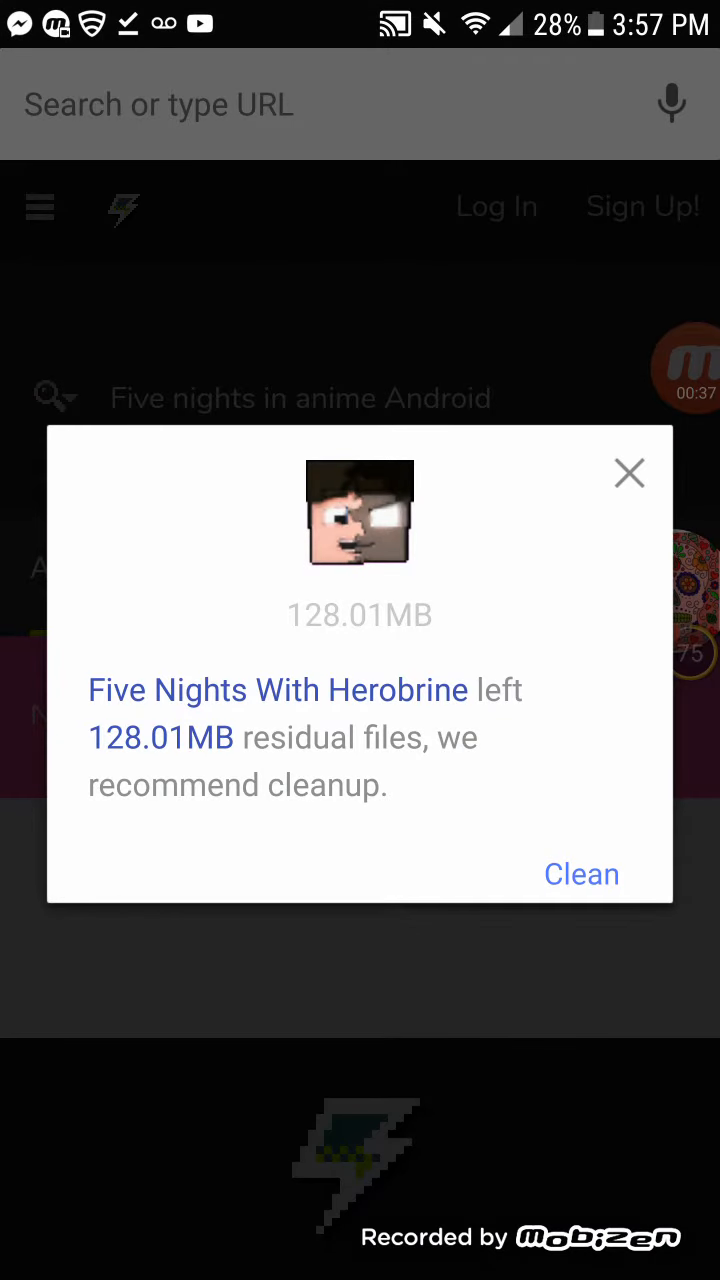
left_click(628, 472)
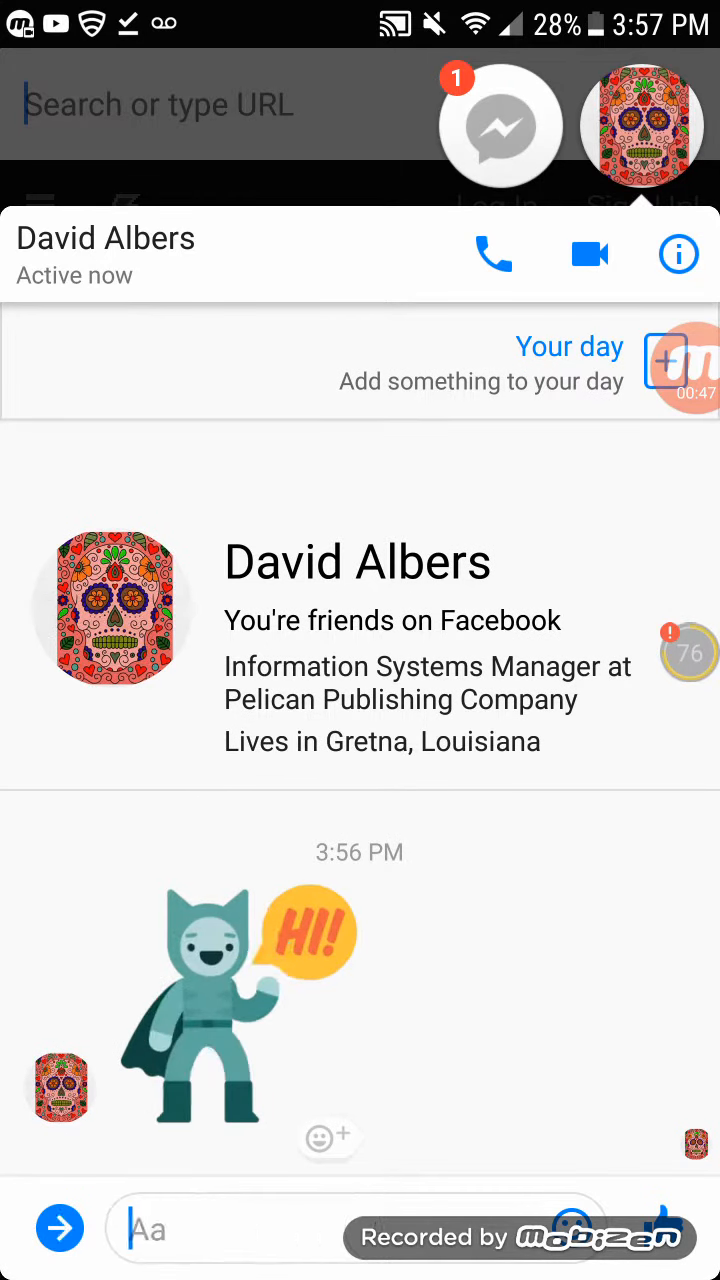
type("He")
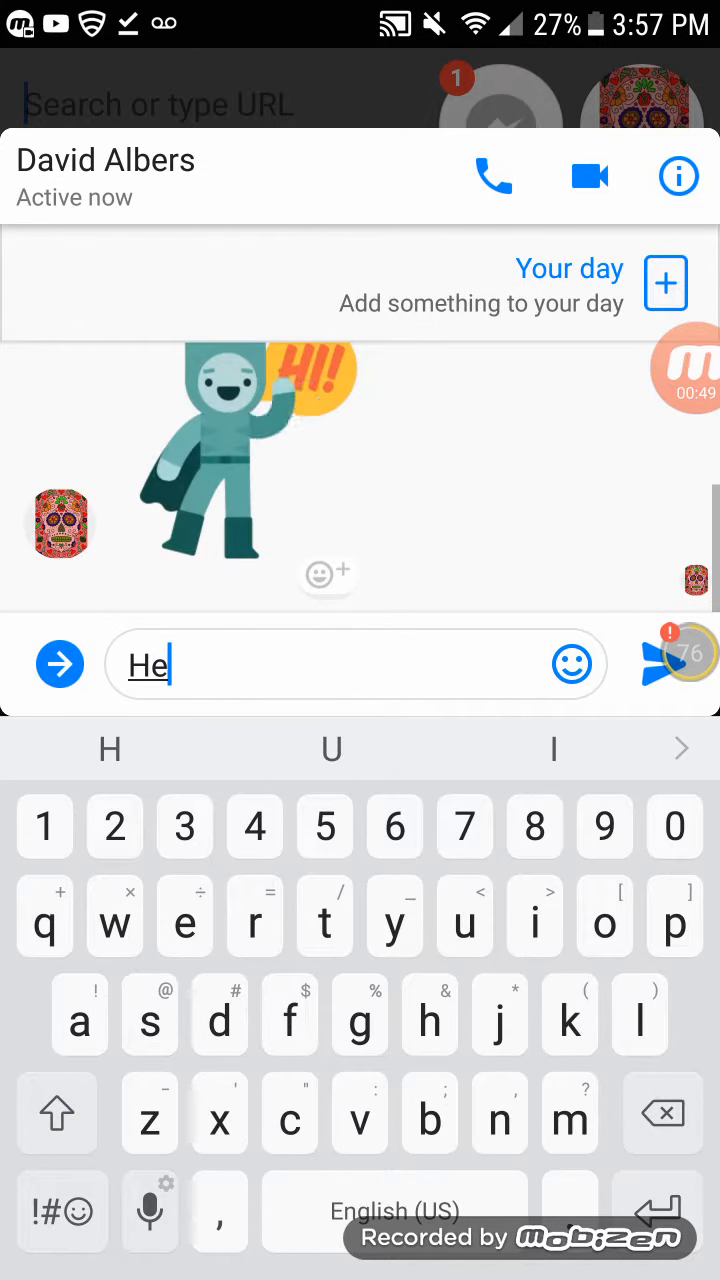
type("llo")
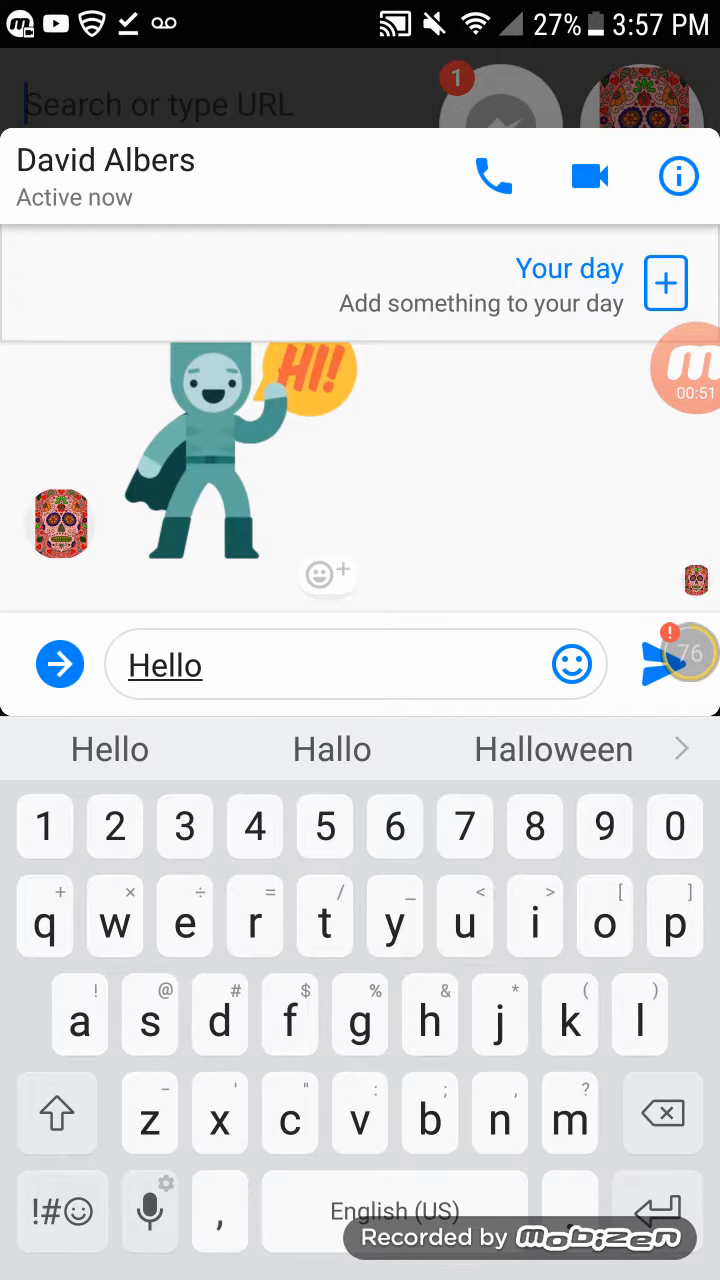
left_click(60, 664)
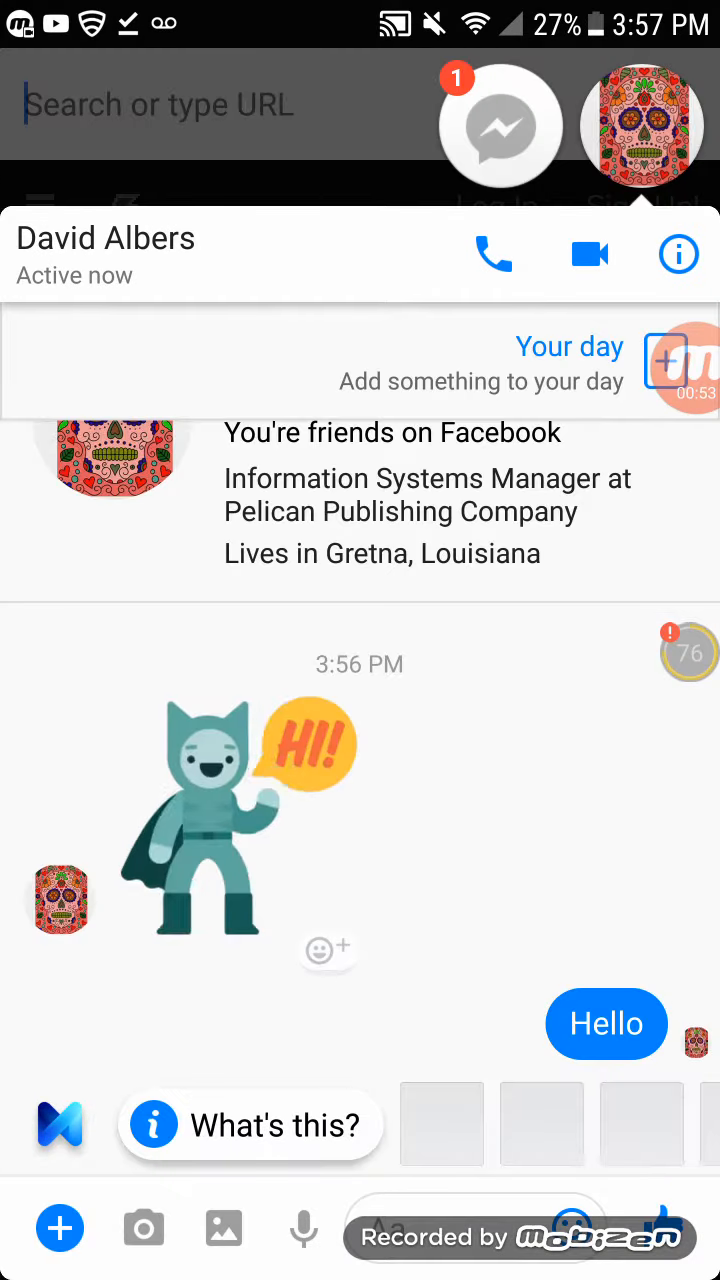
left_click(200, 104)
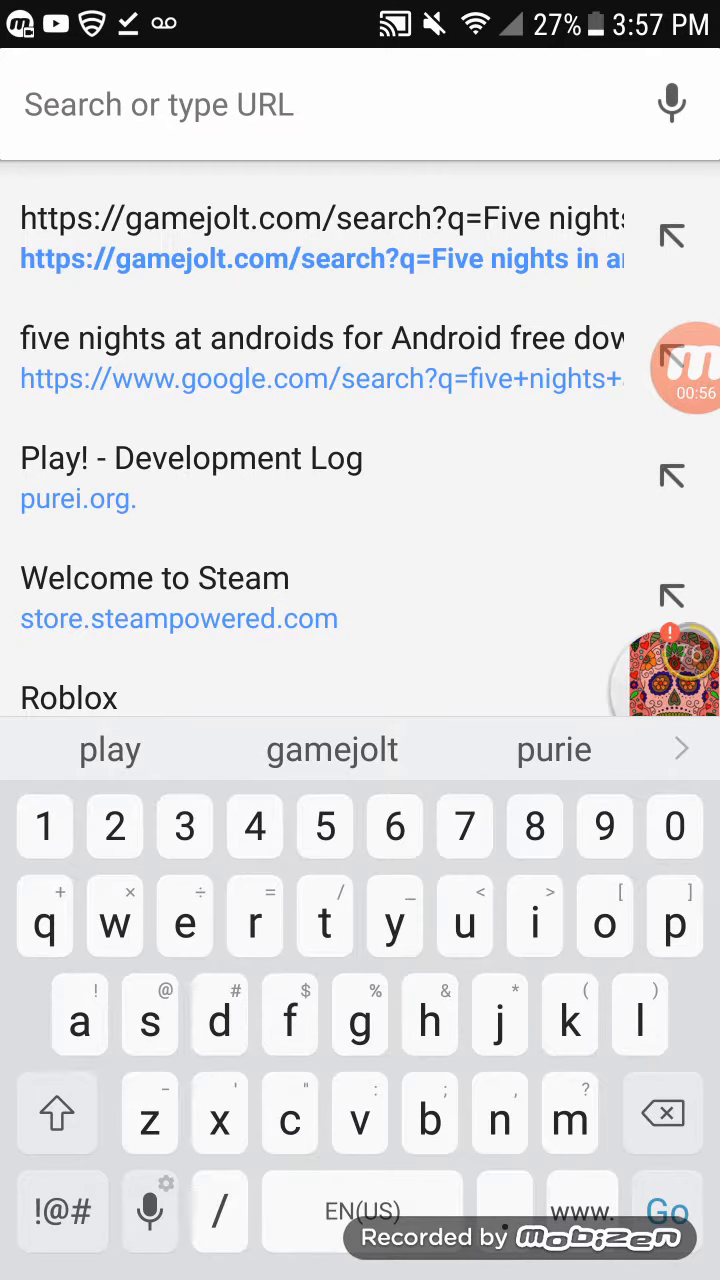
- Search Game Jolt for 'Five nights with hero', listing Five Nights With Herobrine first
left_click(320, 240)
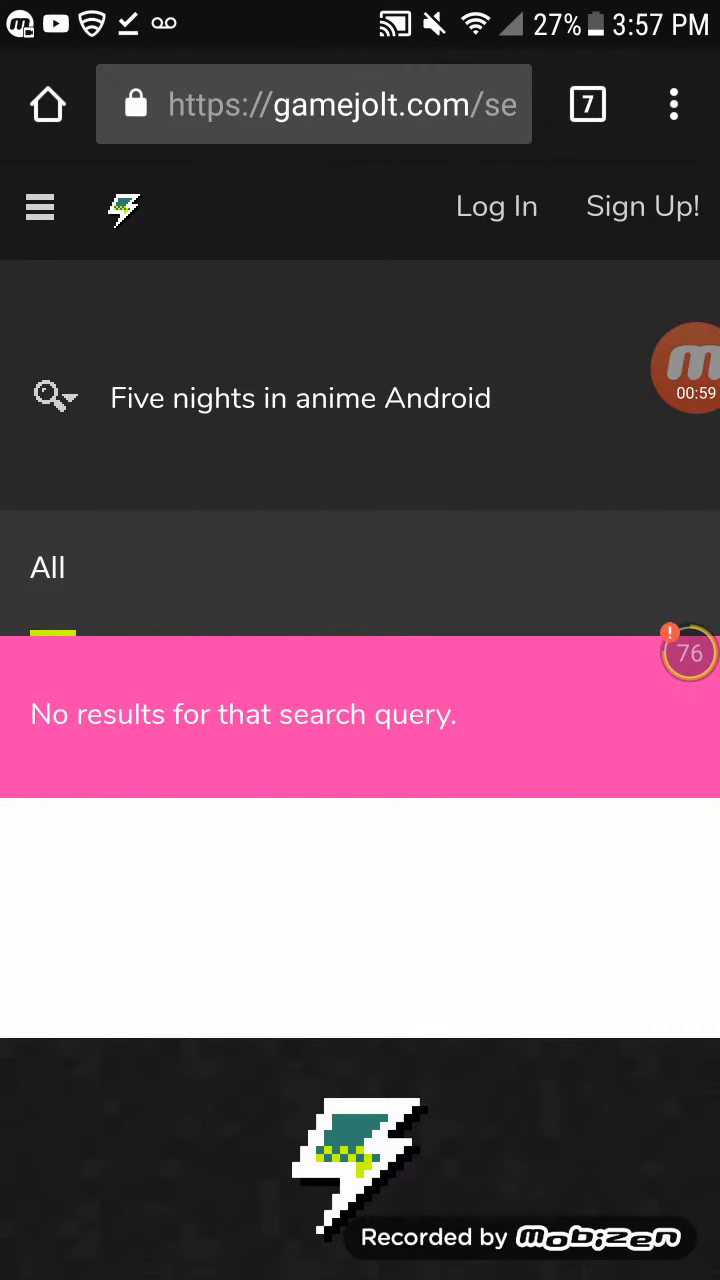
left_click(300, 398)
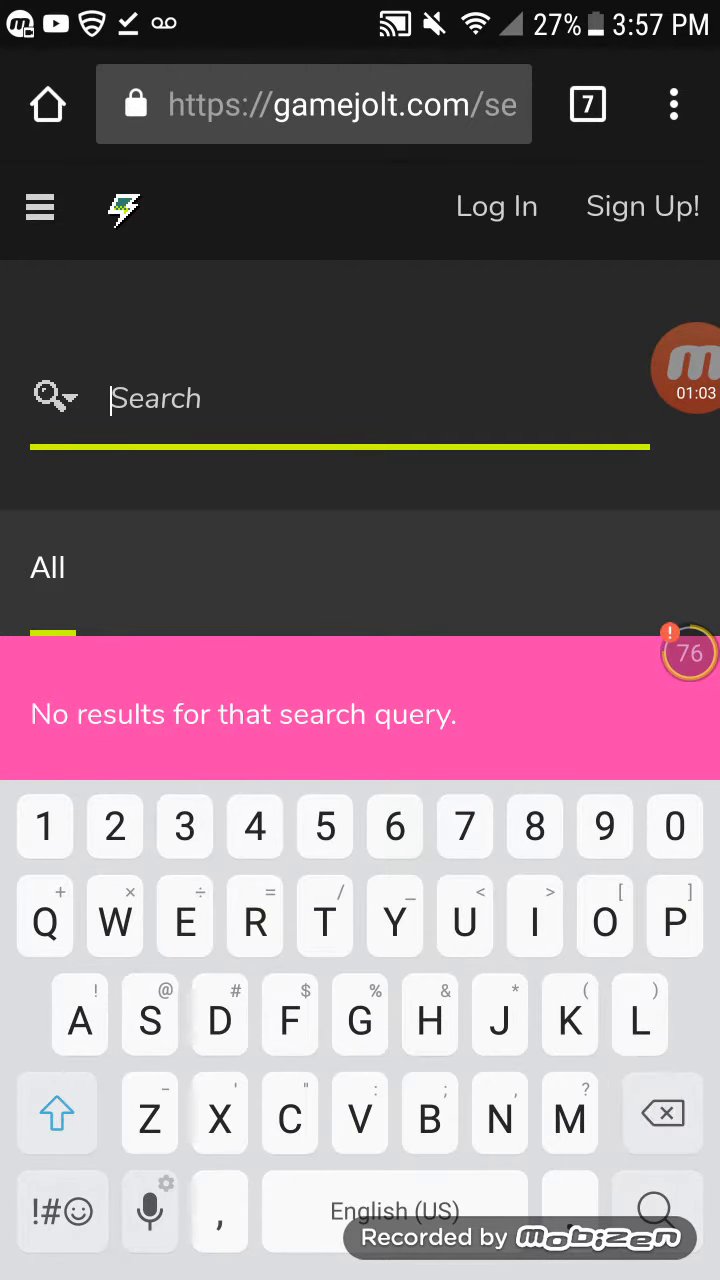
type("Five nig")
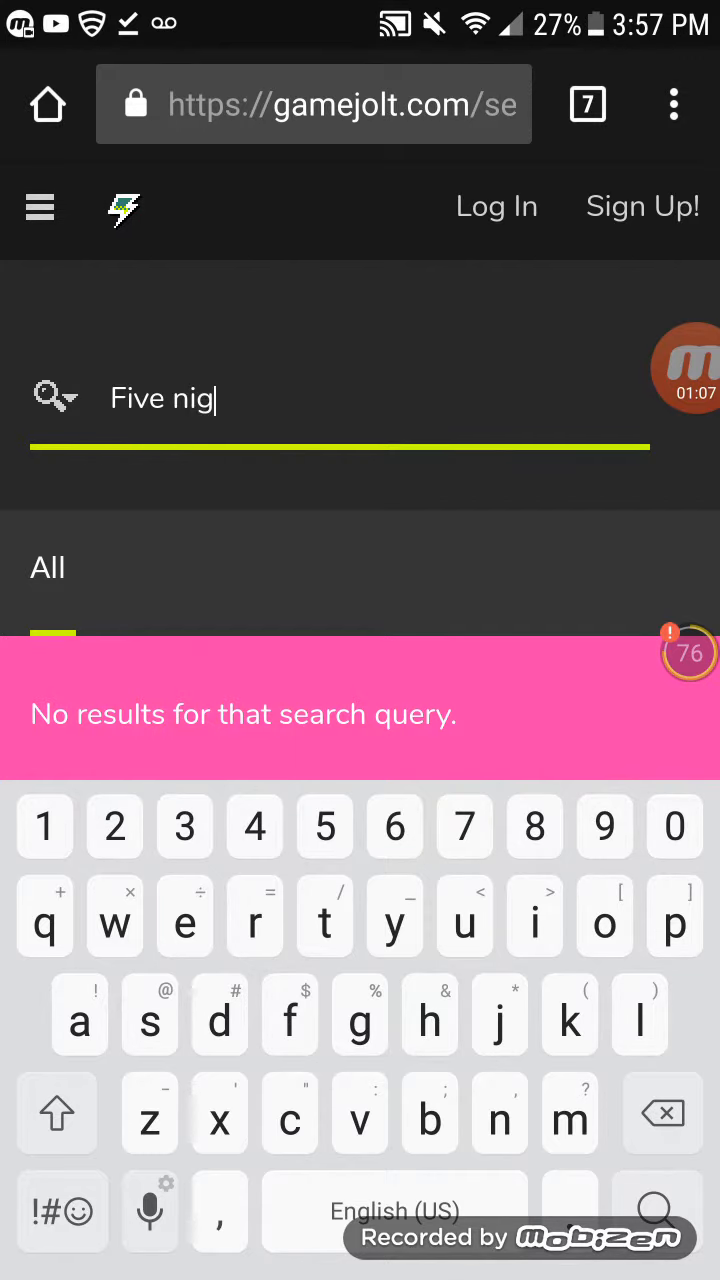
type("hts wit")
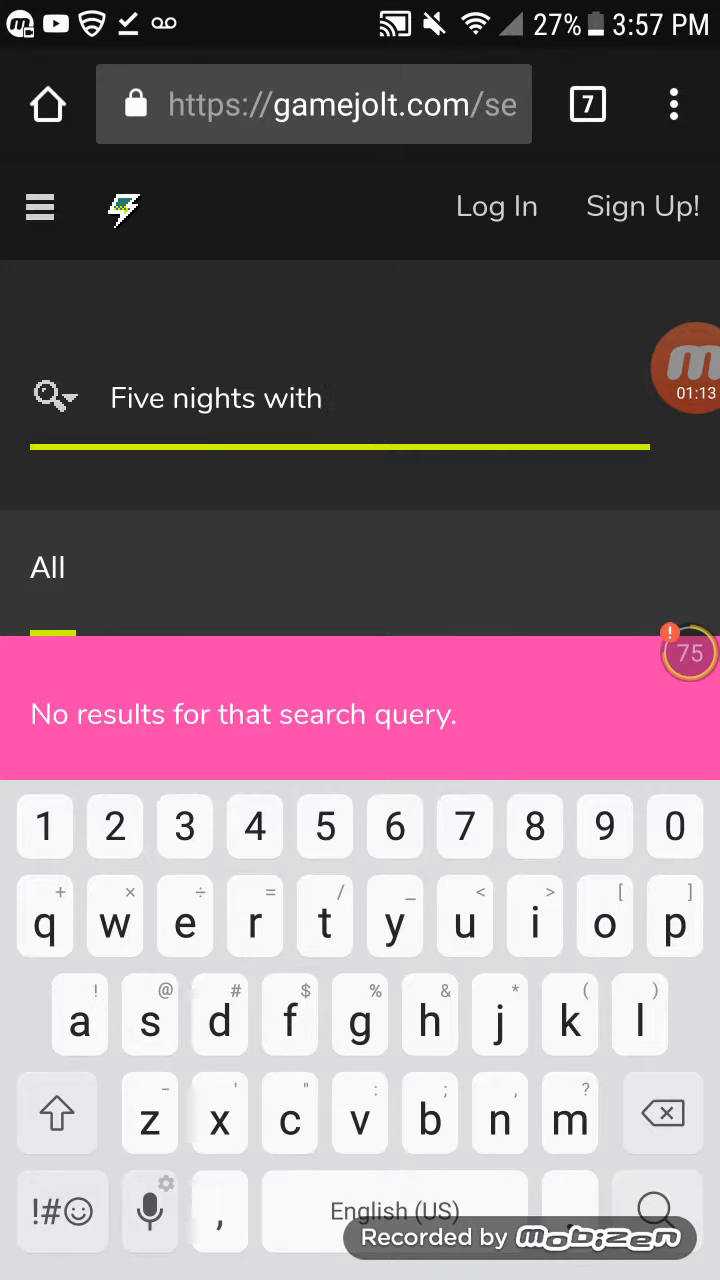
type("her")
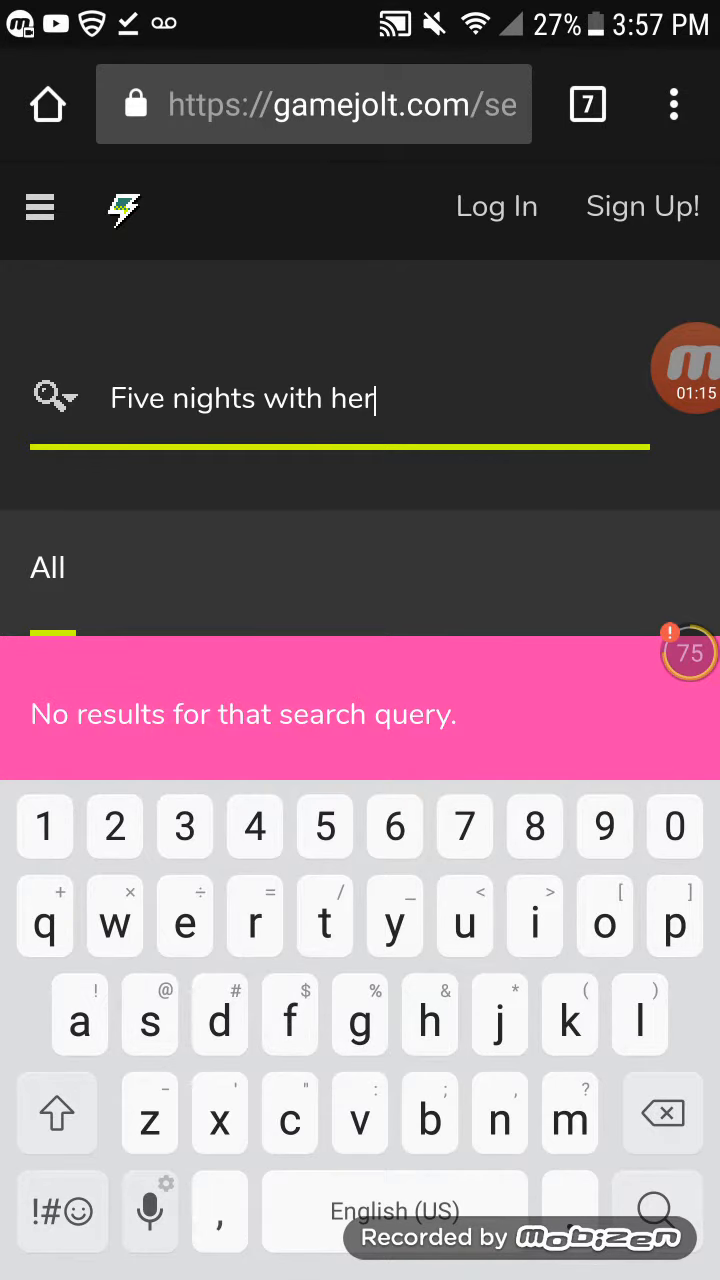
type("o")
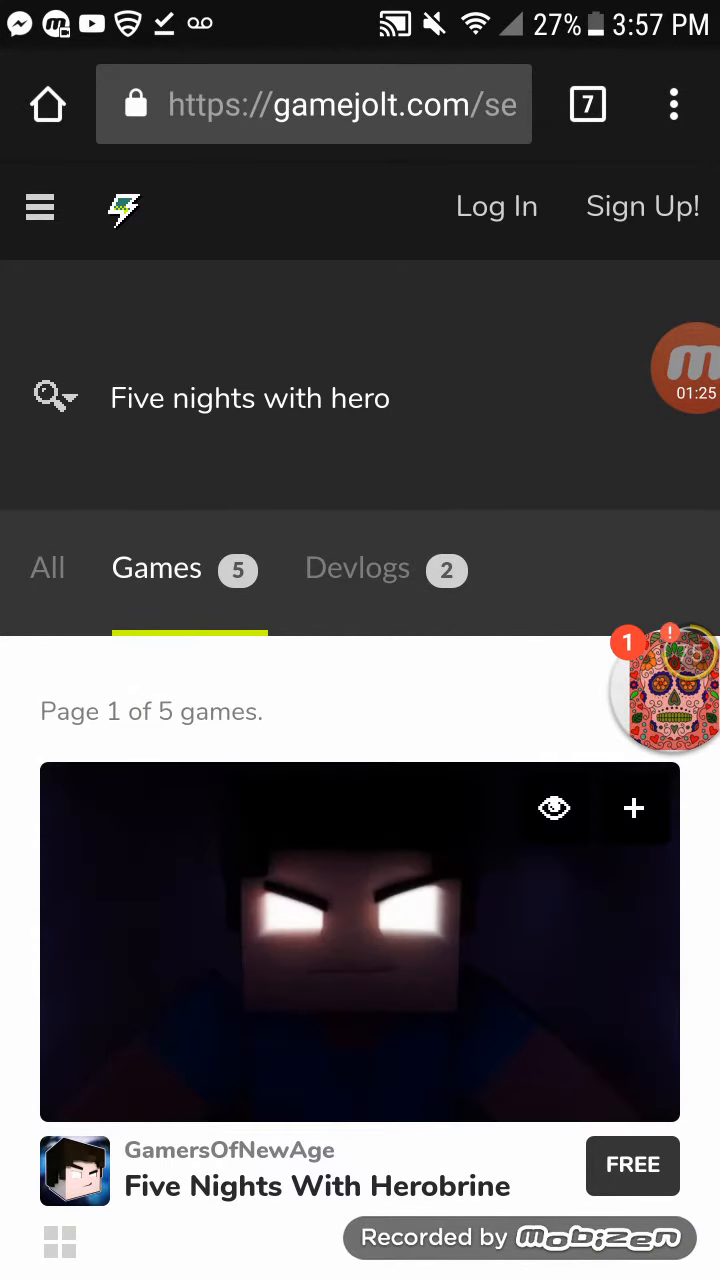
- Download fnwhlite.apk again from the Five Nights With Herobrine Android release page
scroll("down", 3)
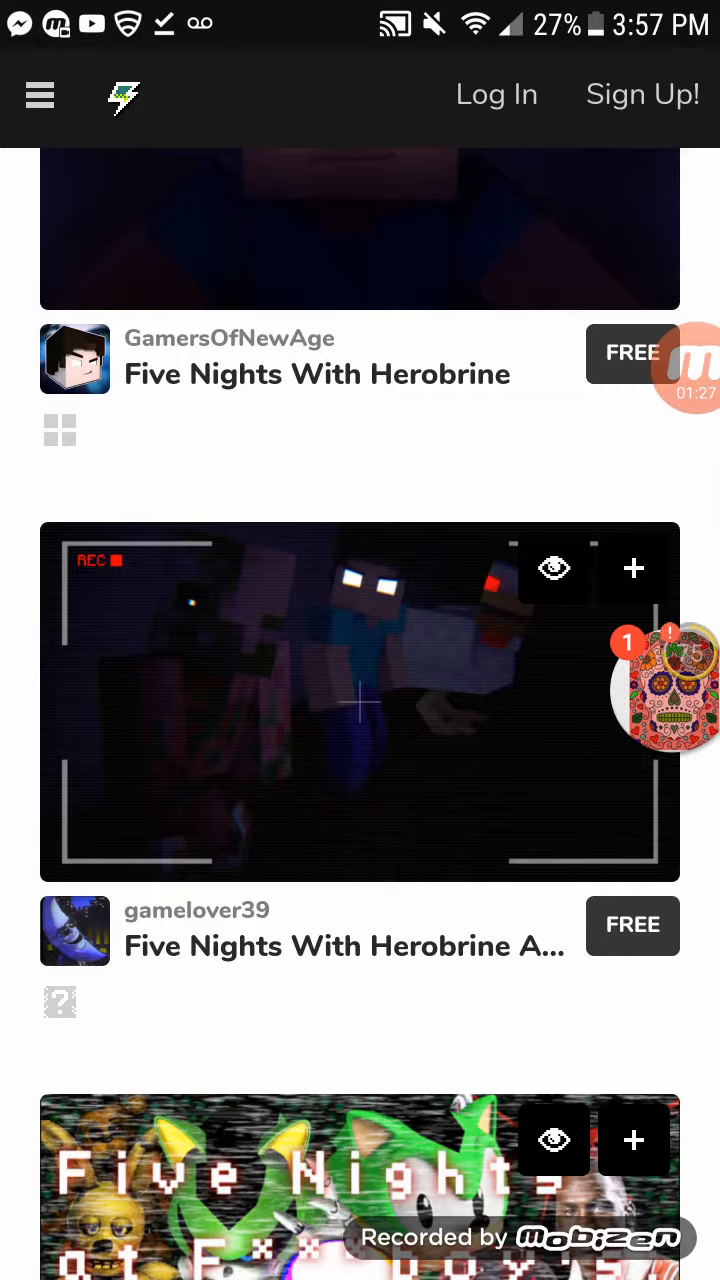
left_click(344, 944)
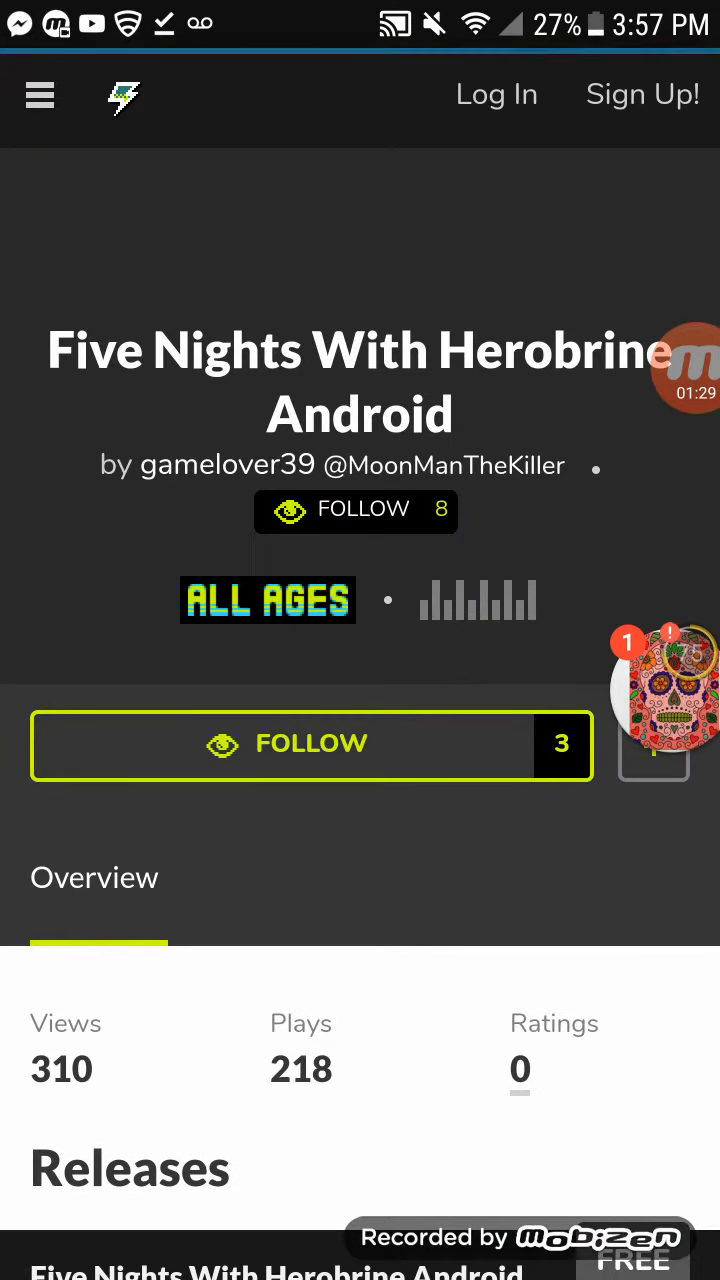
scroll("down", 3)
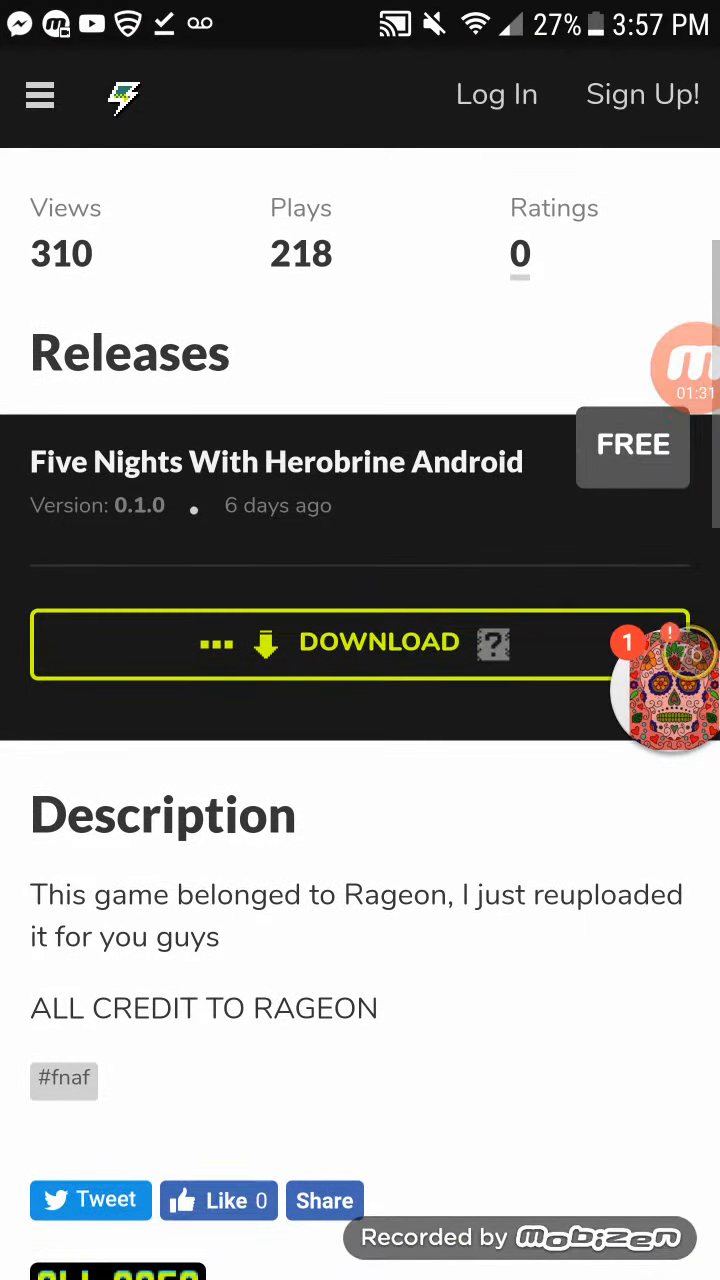
left_click(378, 642)
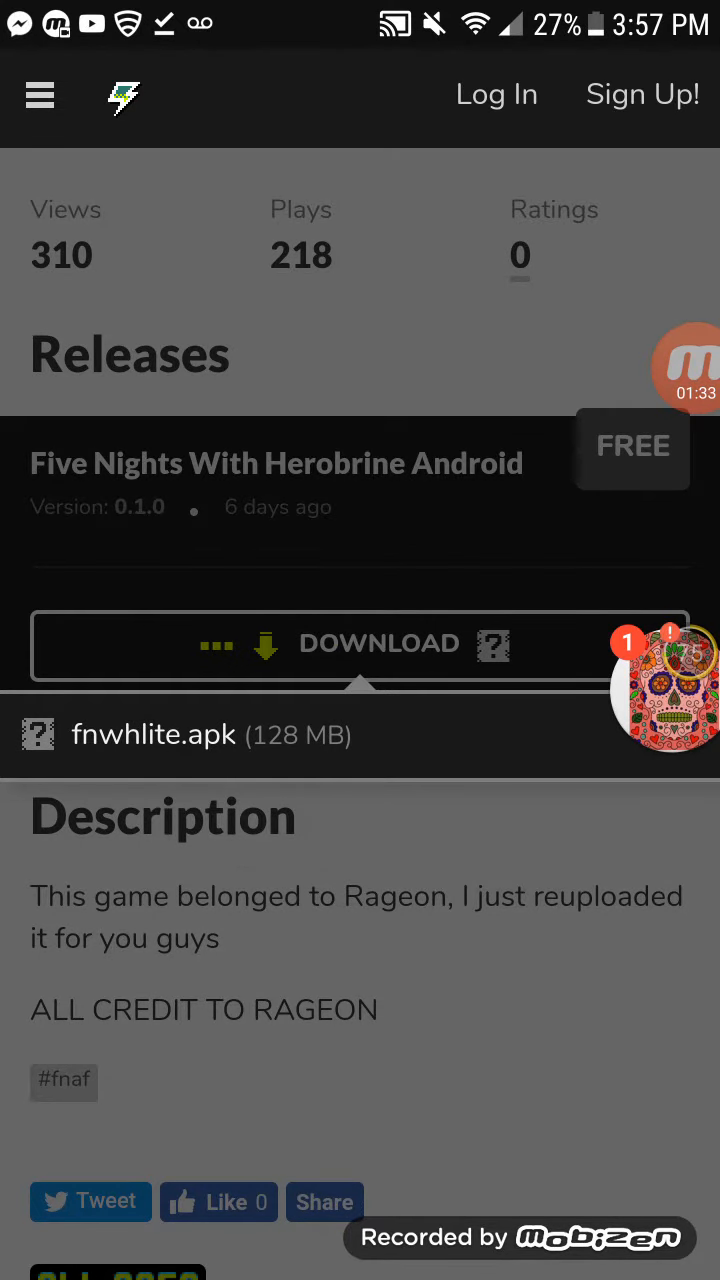
left_click(380, 644)
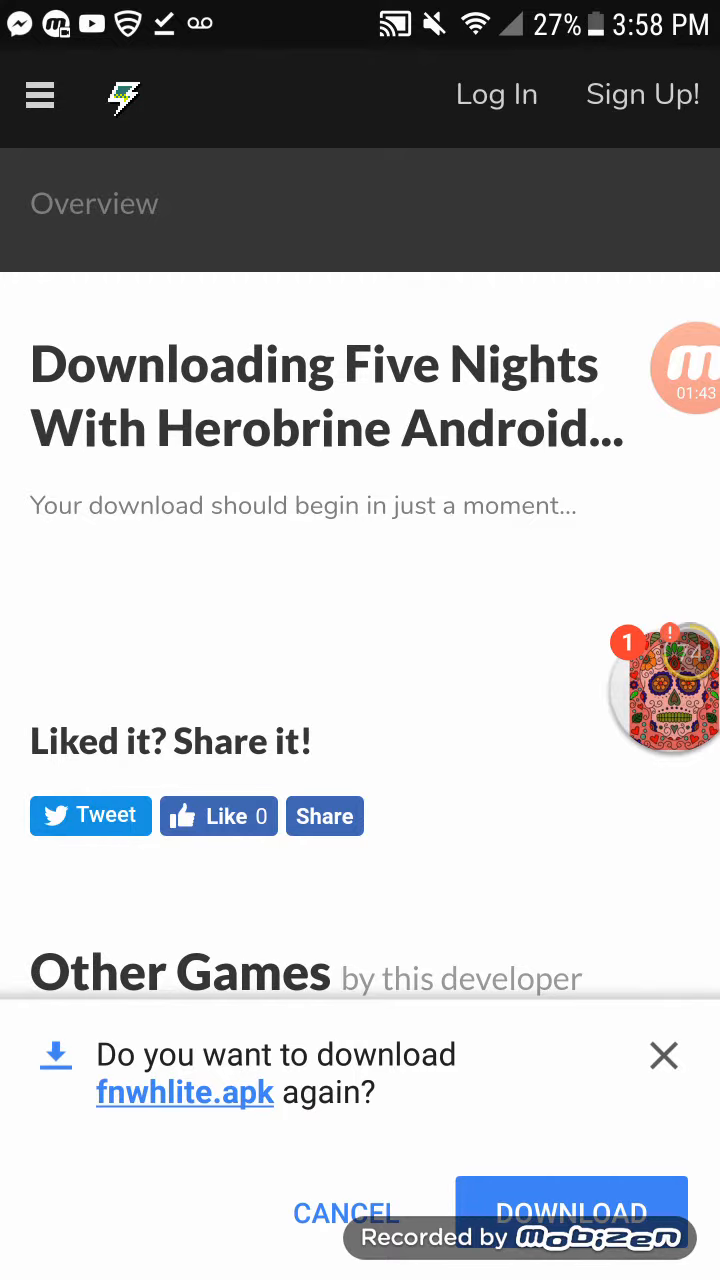
left_click(572, 1212)
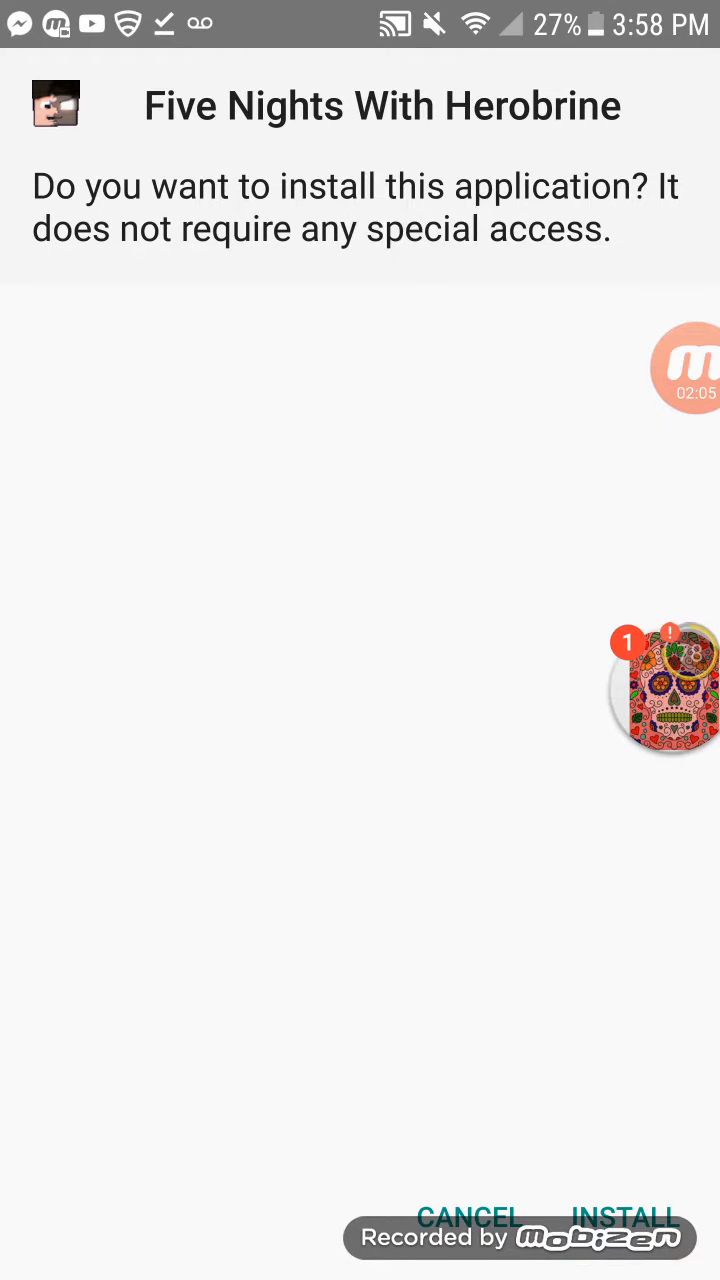
- Install the fnwhlite.apk package and launch Five Nights With Herobrine
left_click(624, 1216)
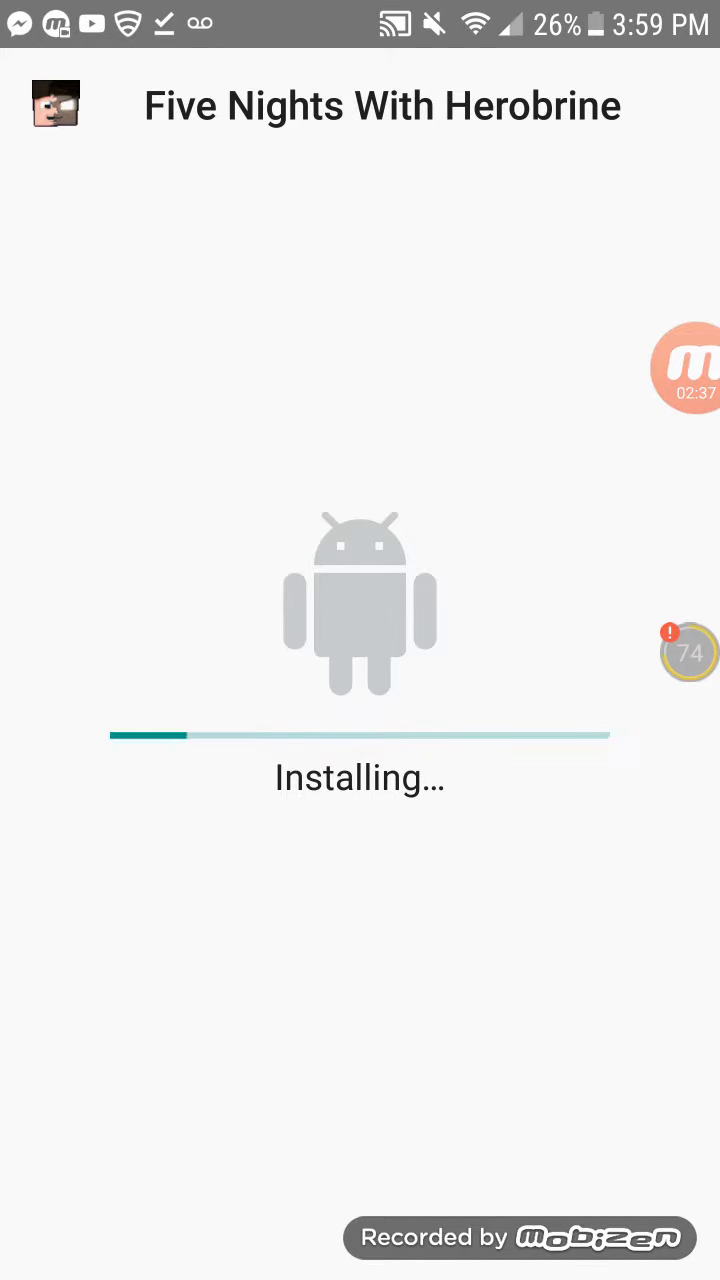
left_click(690, 368)
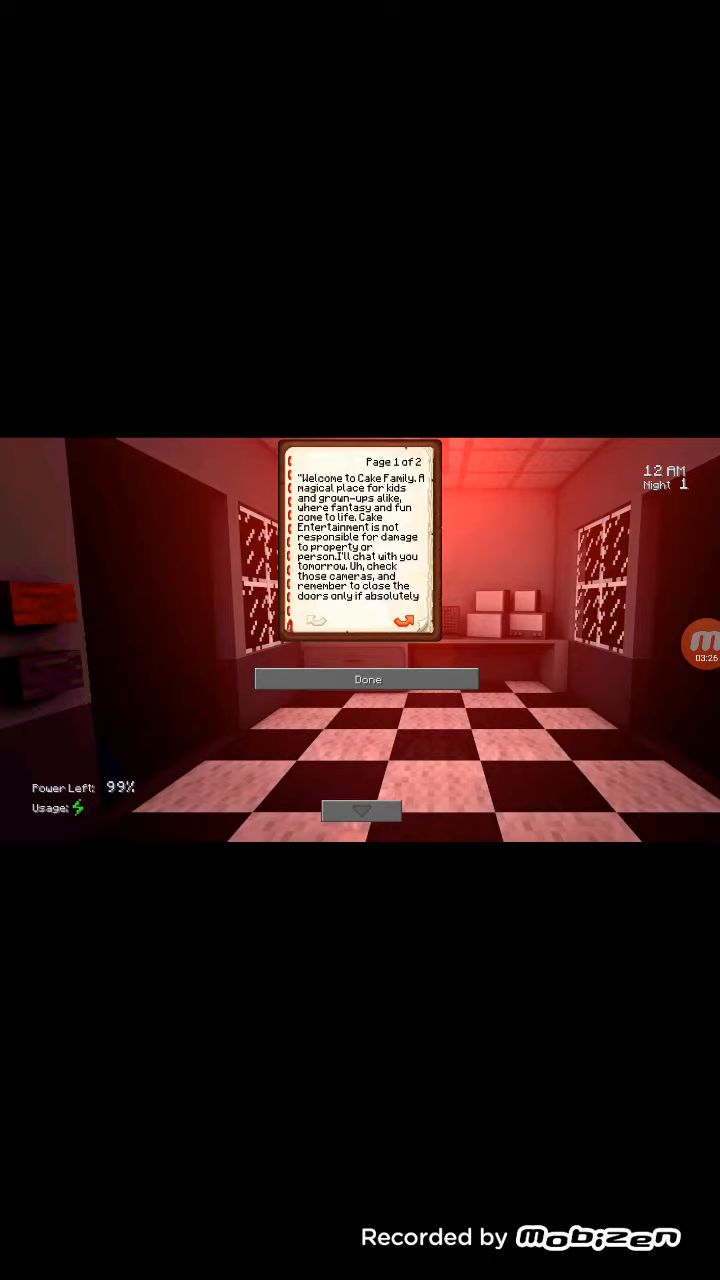
- Dismiss the night-one welcome note and check the Zombrine Cove camera
left_click(368, 680)
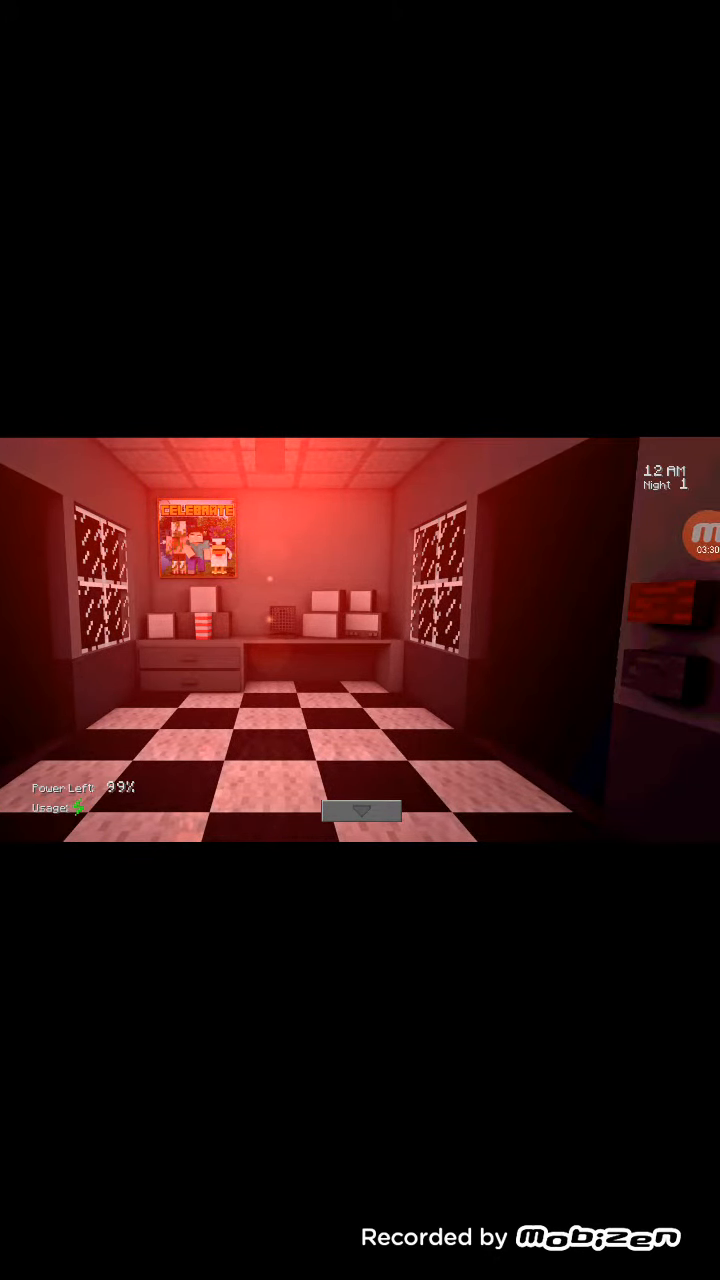
left_click(360, 810)
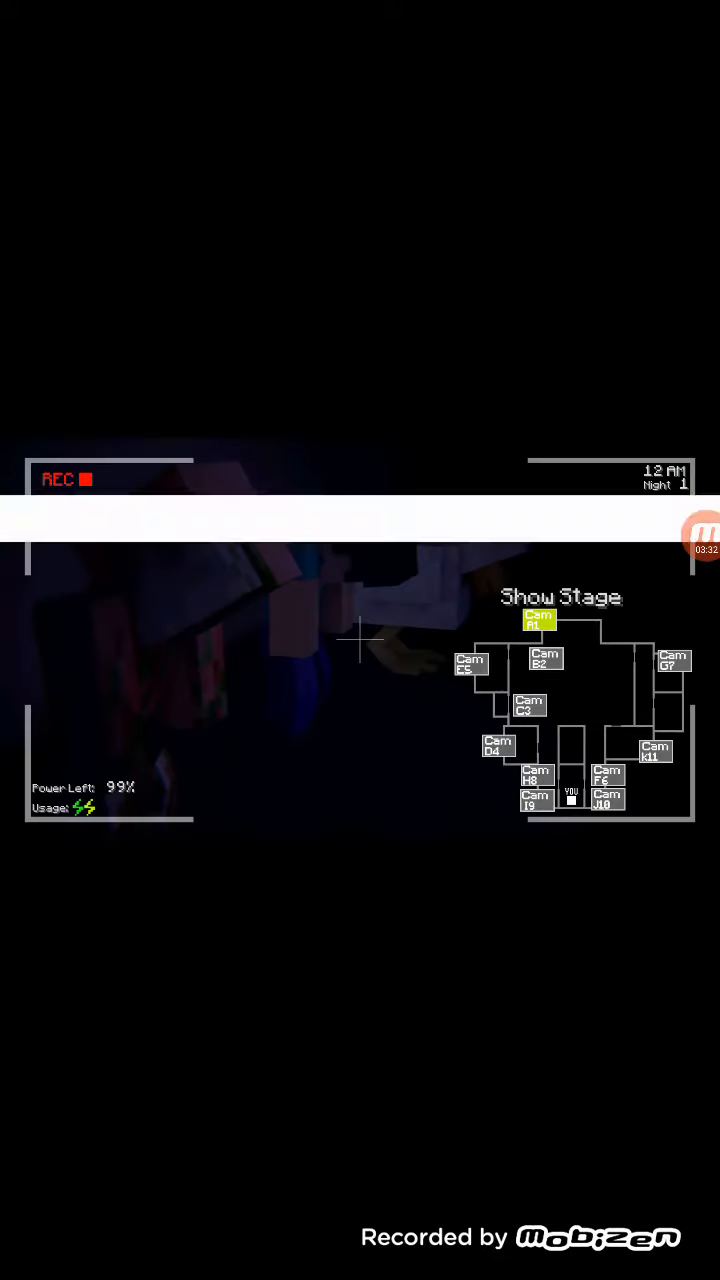
left_click(528, 708)
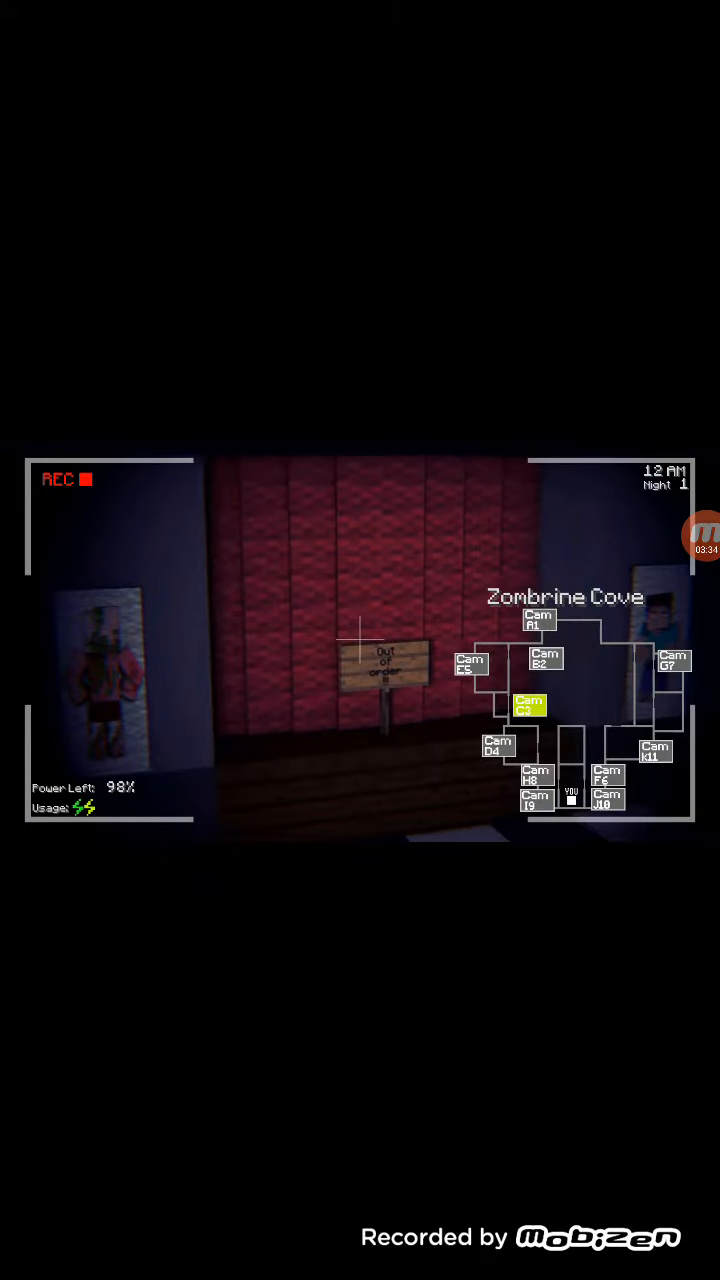
left_click(536, 620)
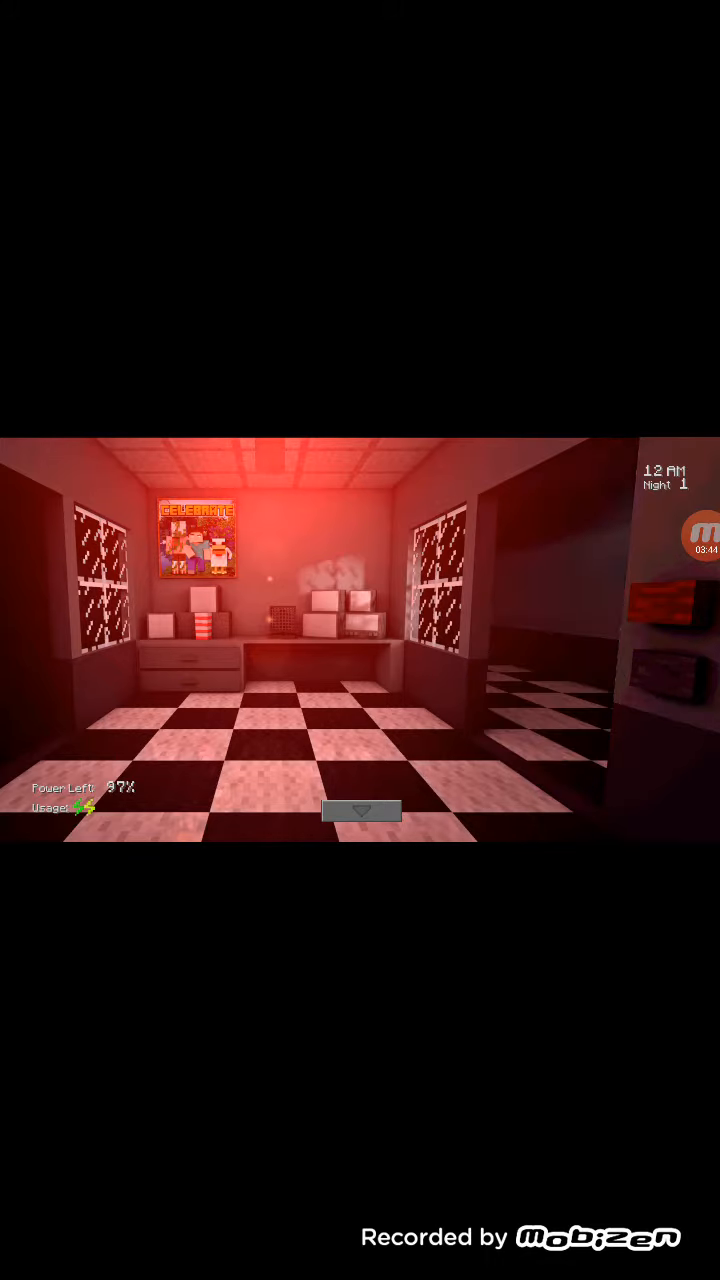
- Repeatedly check the hallway and Dining Area cameras, returning to the office view each time
left_click(360, 810)
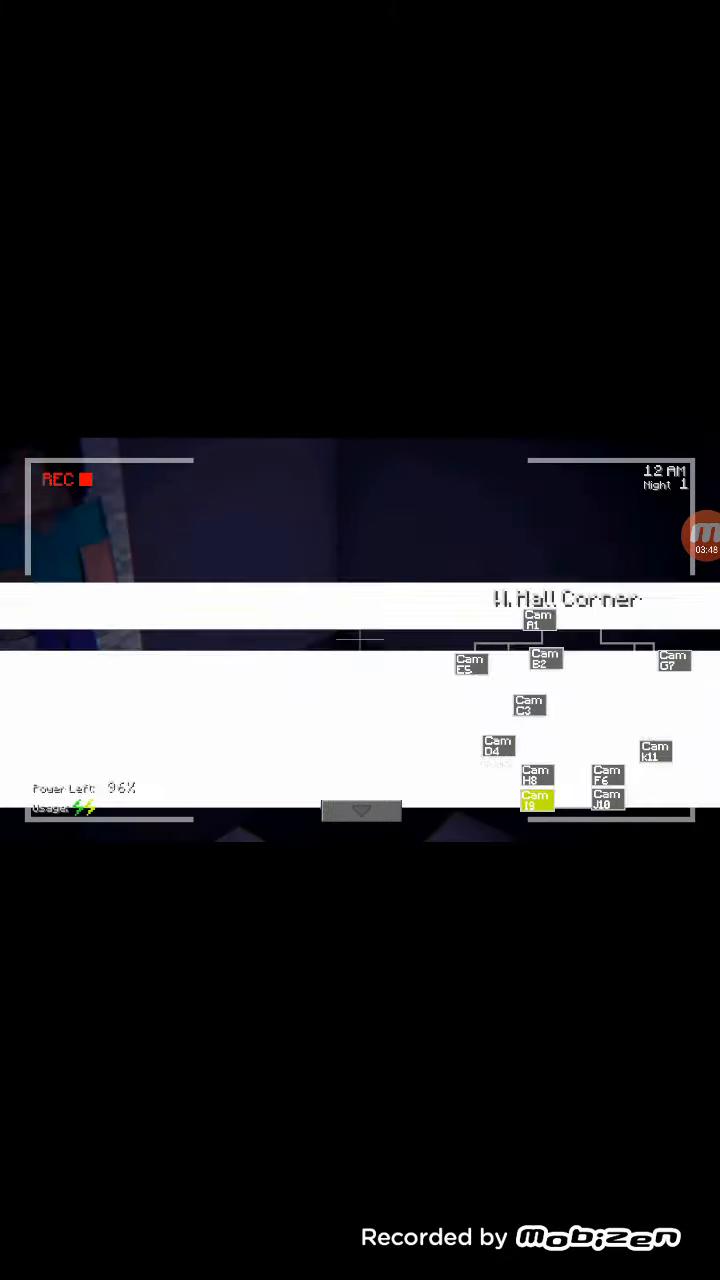
left_click(360, 810)
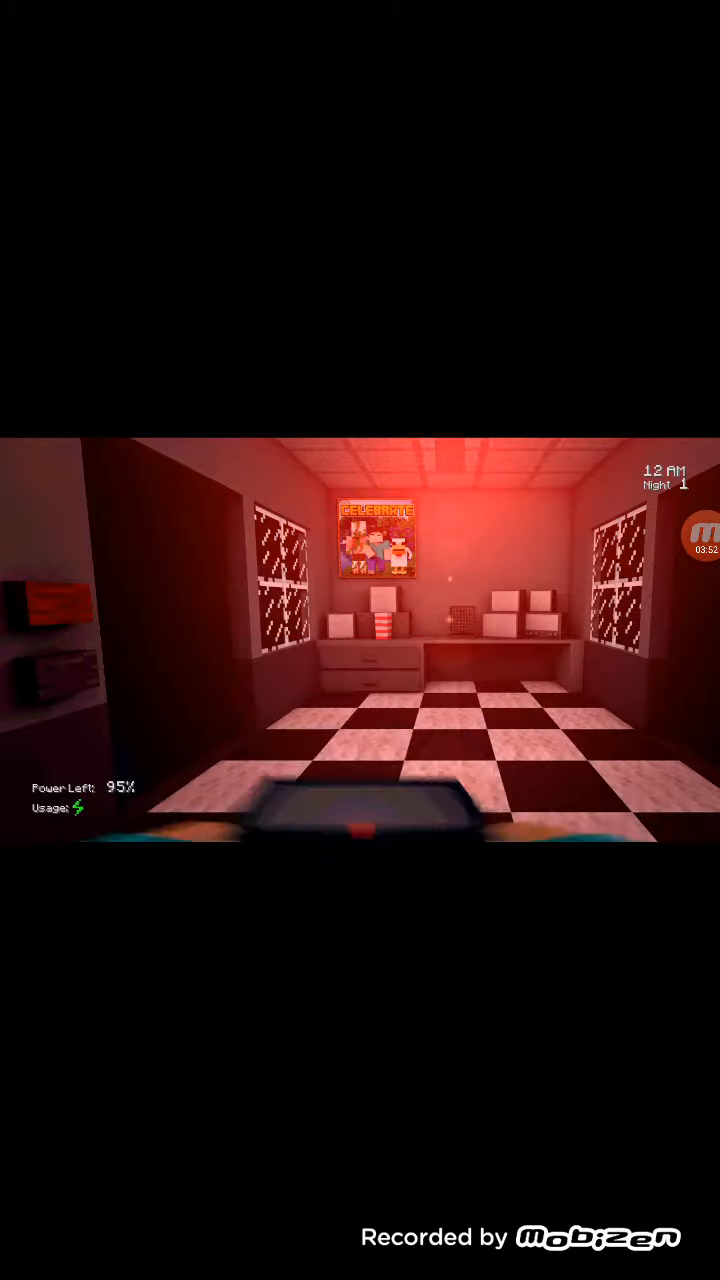
left_click(360, 810)
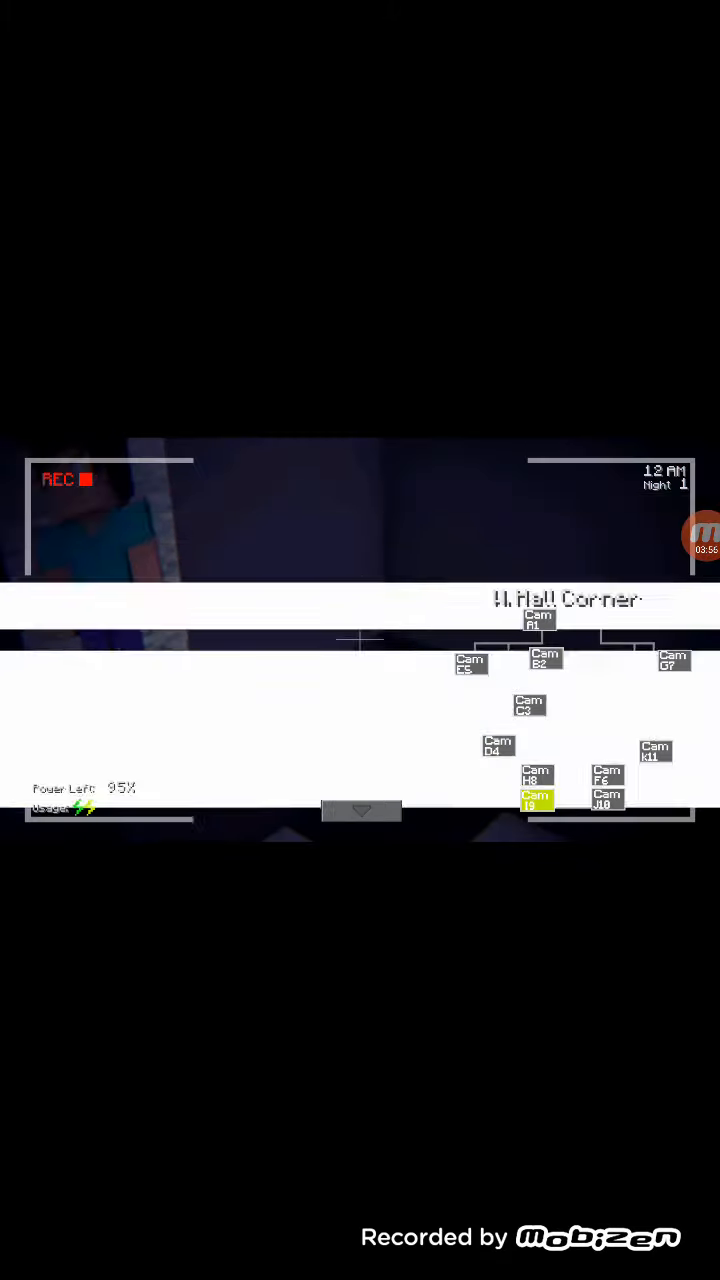
left_click(360, 810)
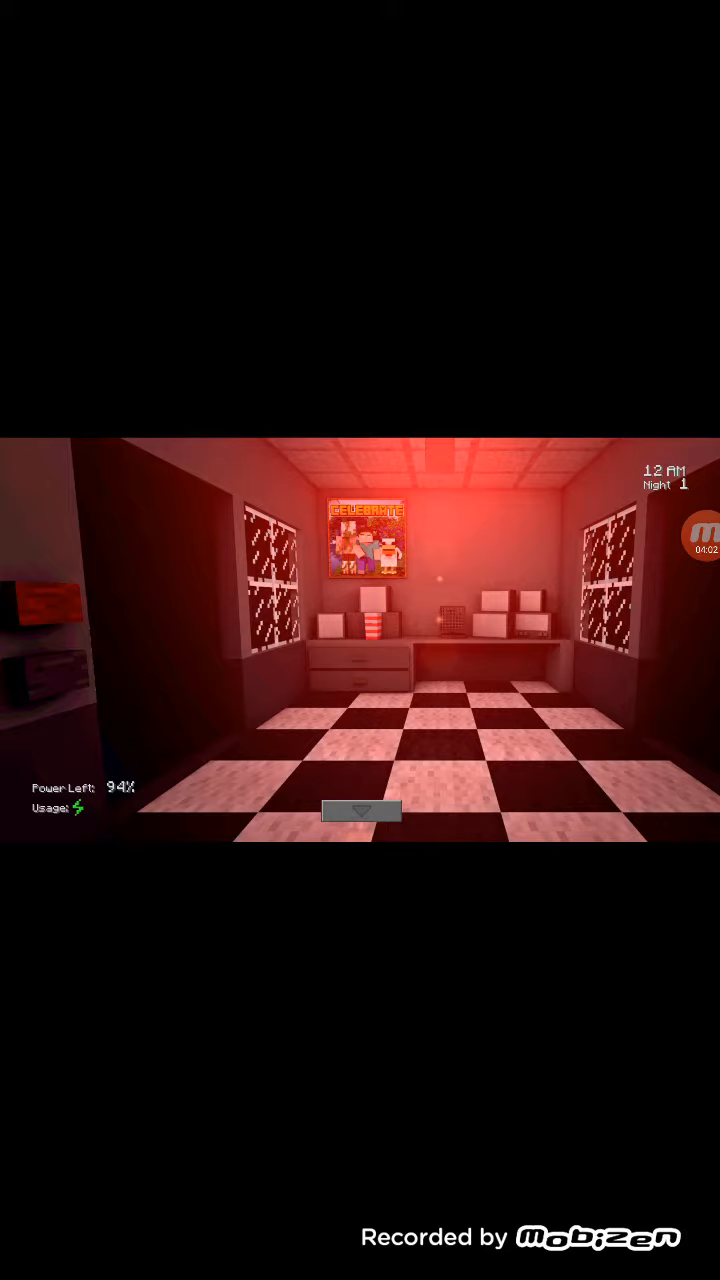
left_click(360, 810)
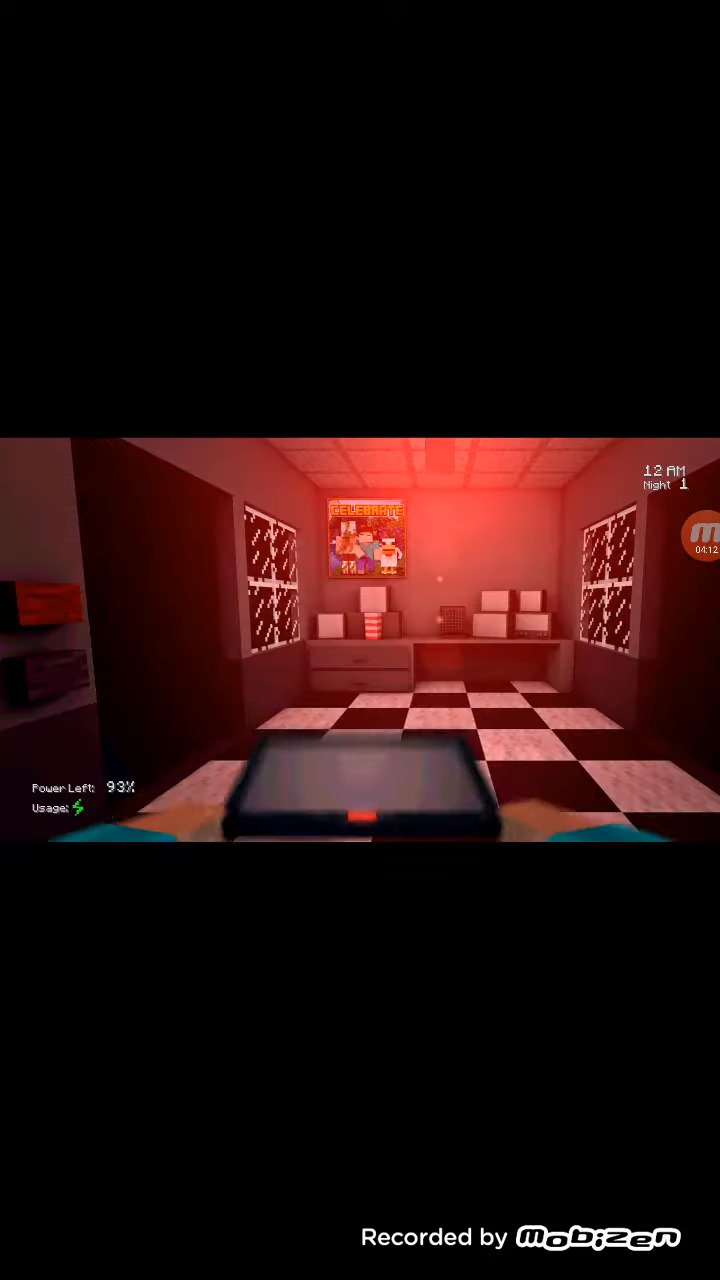
left_click(360, 812)
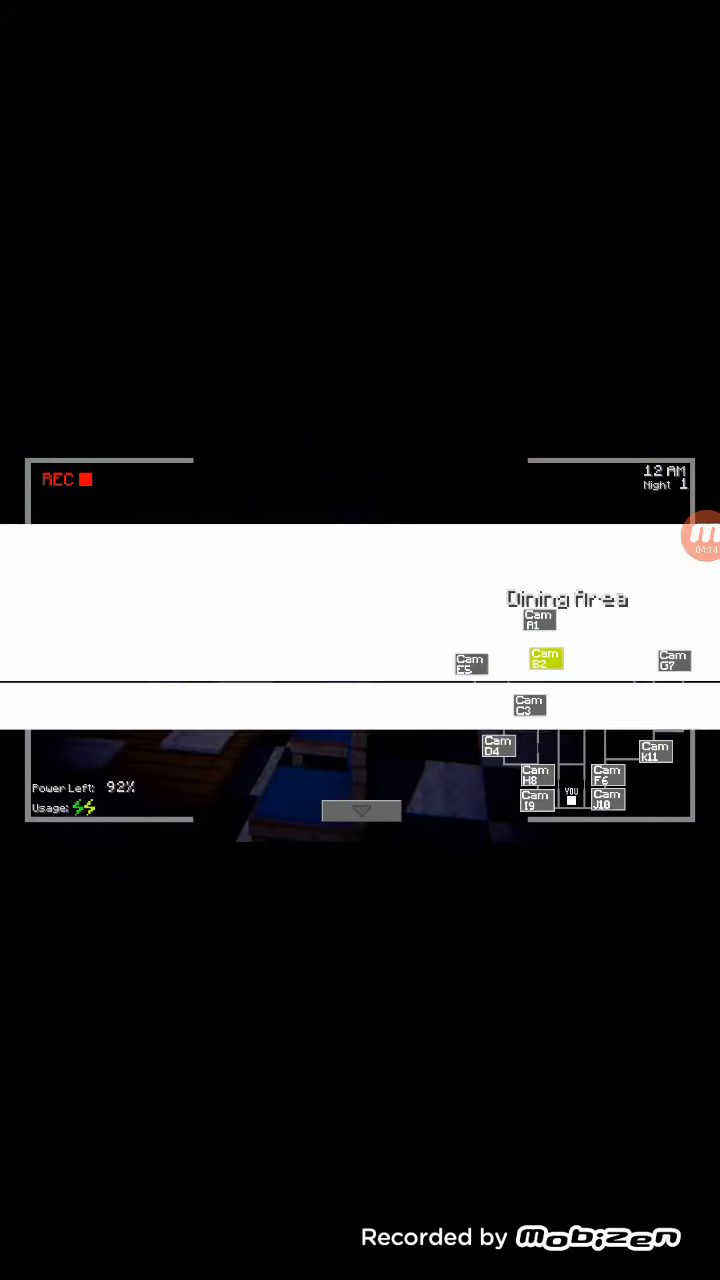
left_click(360, 810)
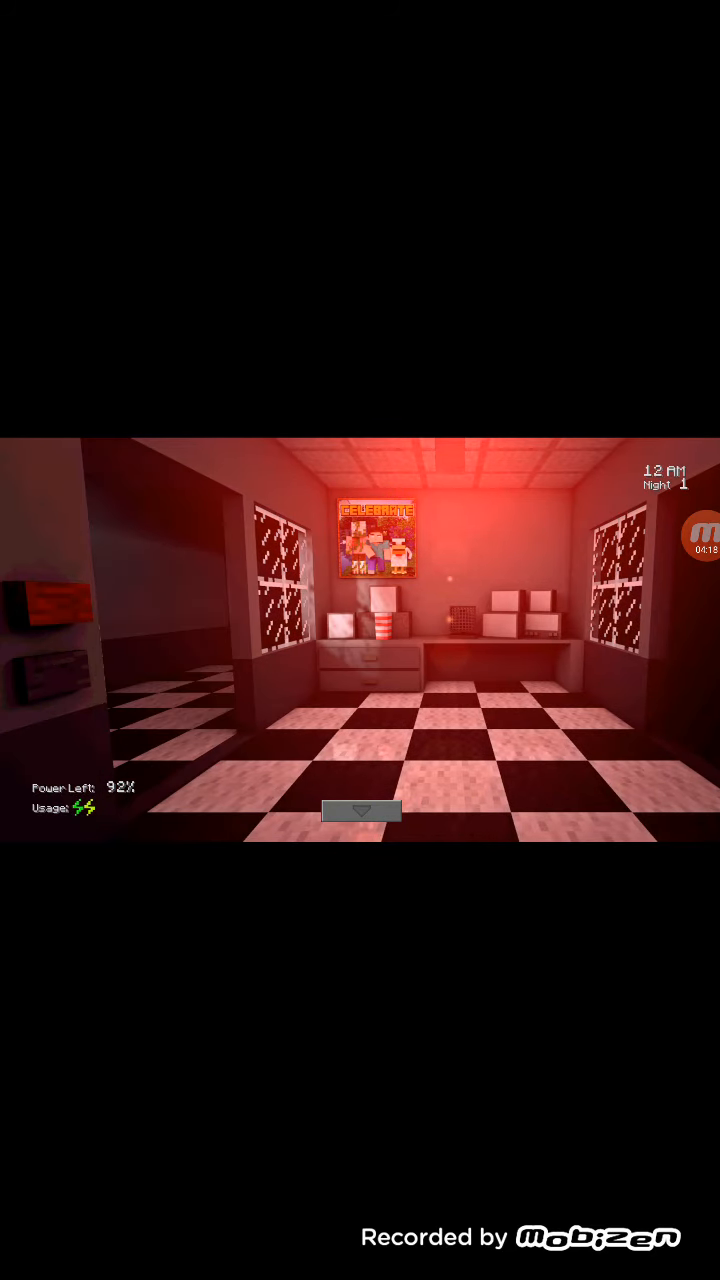
left_click(702, 536)
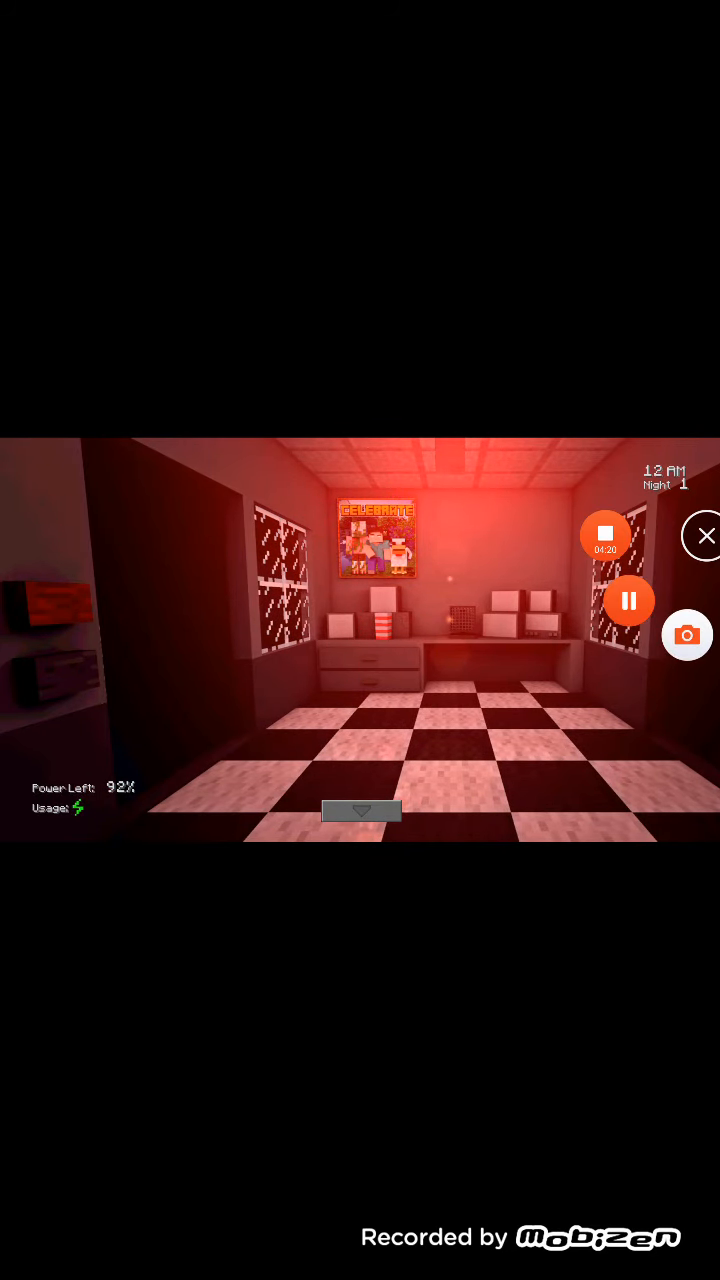